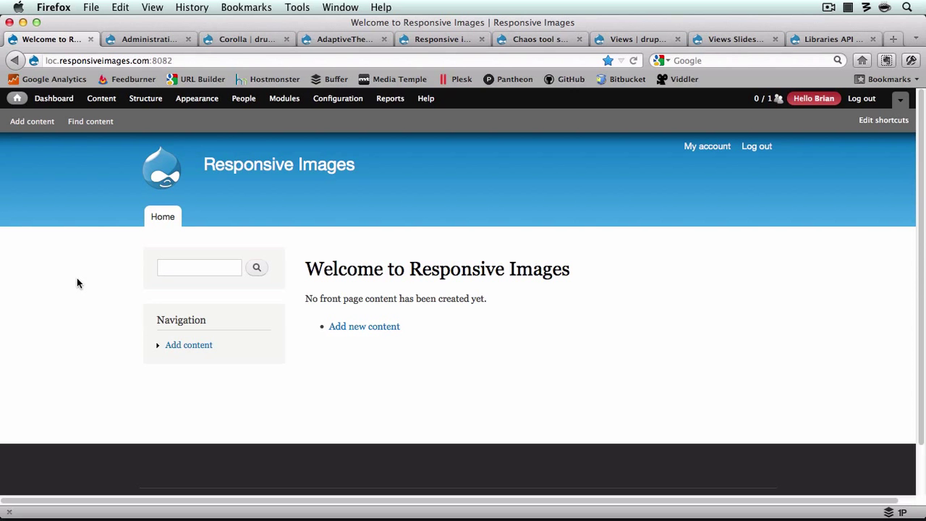
Step: Review the Corolla project page on drupal.org, then return to the site's Appearance settings
click(148, 39)
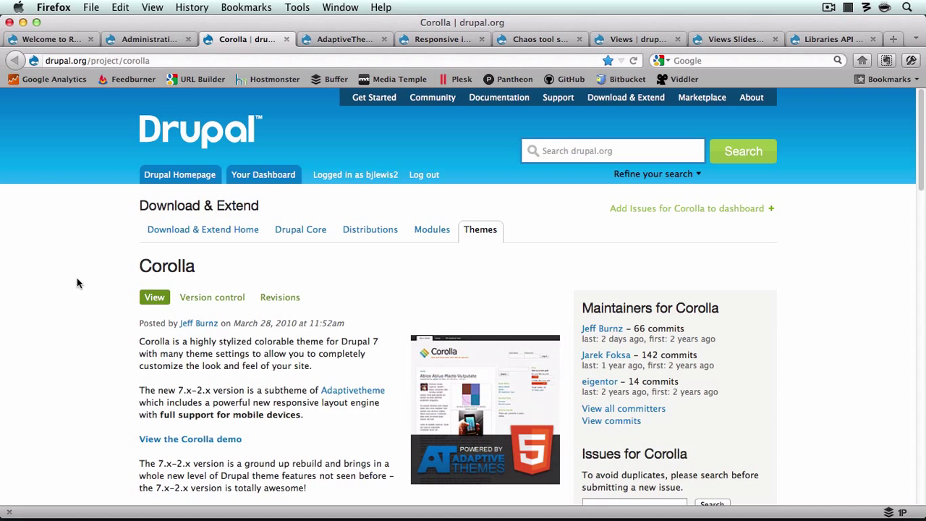
click(344, 40)
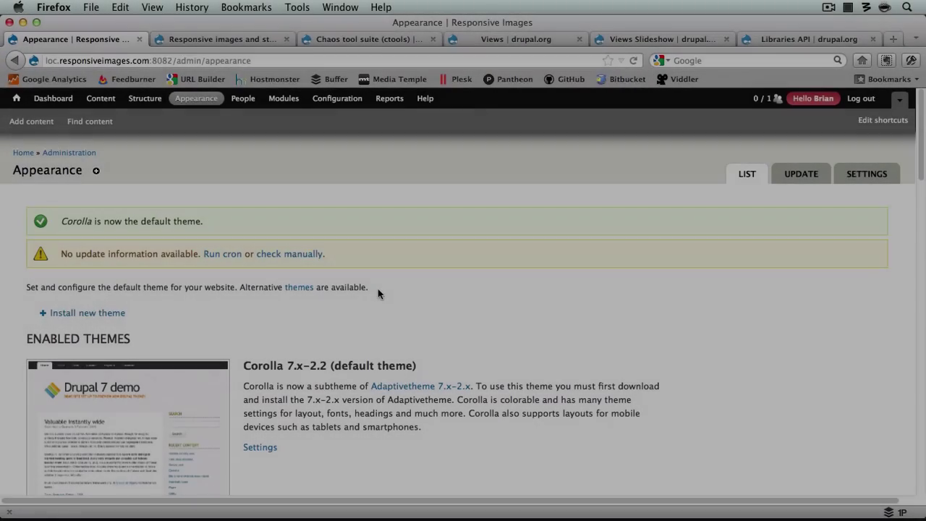
Step: Preview the home page in Corolla, then bring up the Responsive images and styles project page
scroll(down, 3)
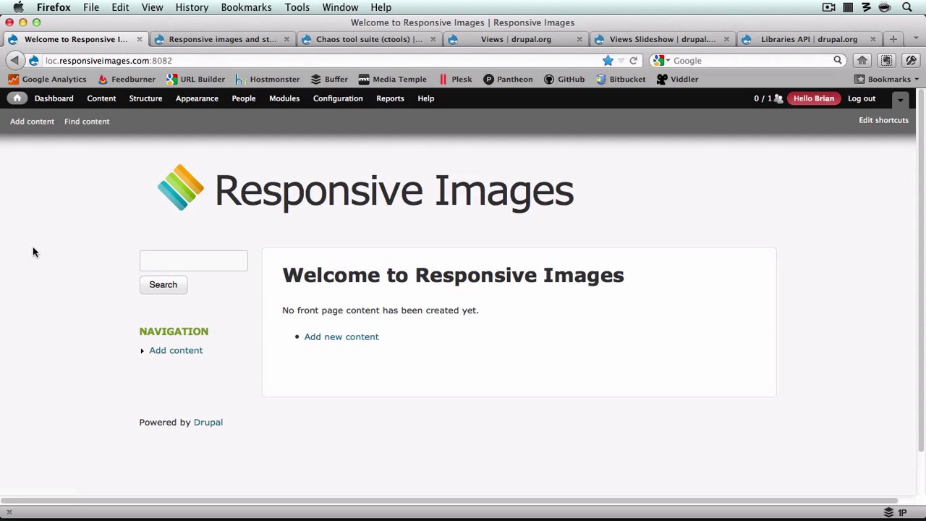
click(218, 39)
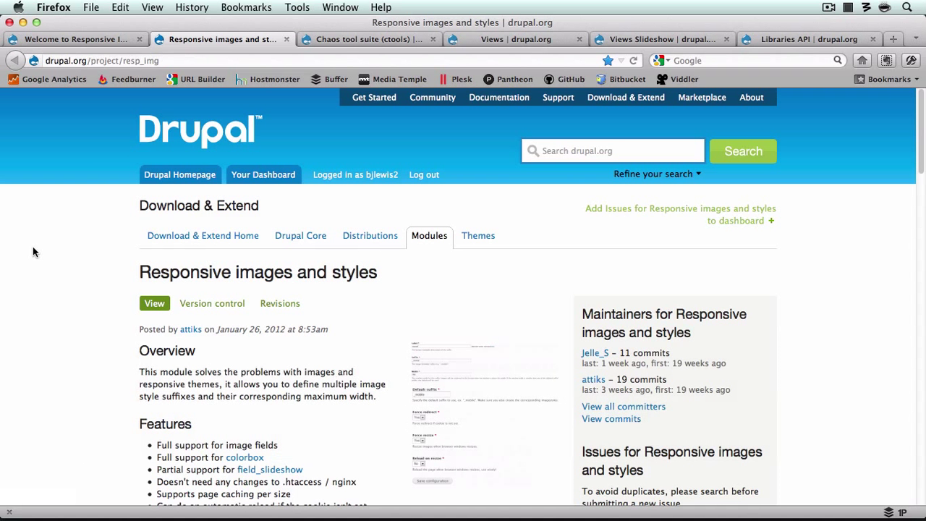
Step: Return to the site's Modules admin page
click(369, 39)
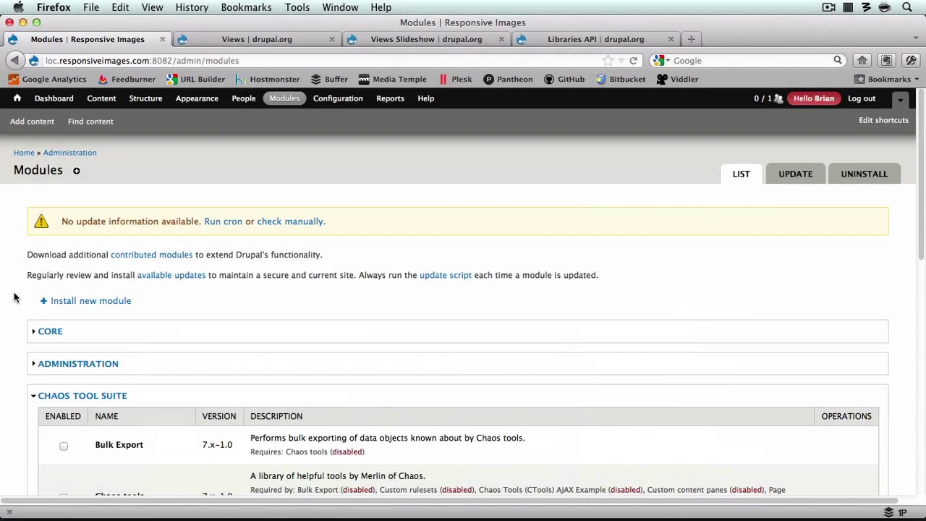
Step: Enable Responsive images and styles under OTHER, save the configuration, then head to Structure
scroll(down, 3)
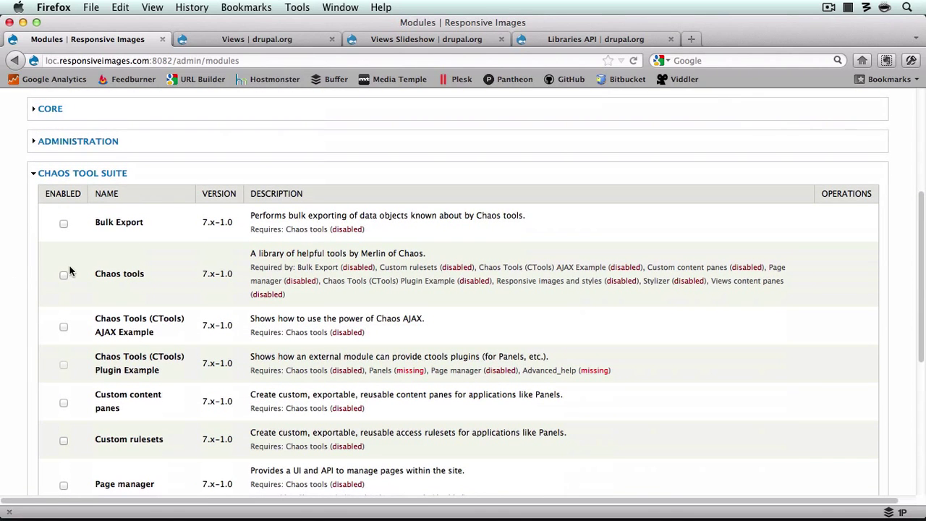
scroll(down, 3)
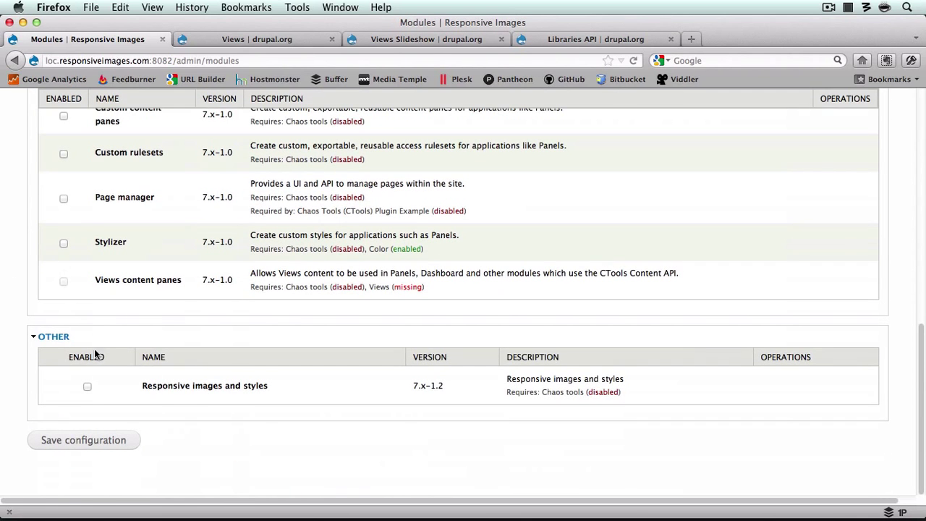
click(87, 385)
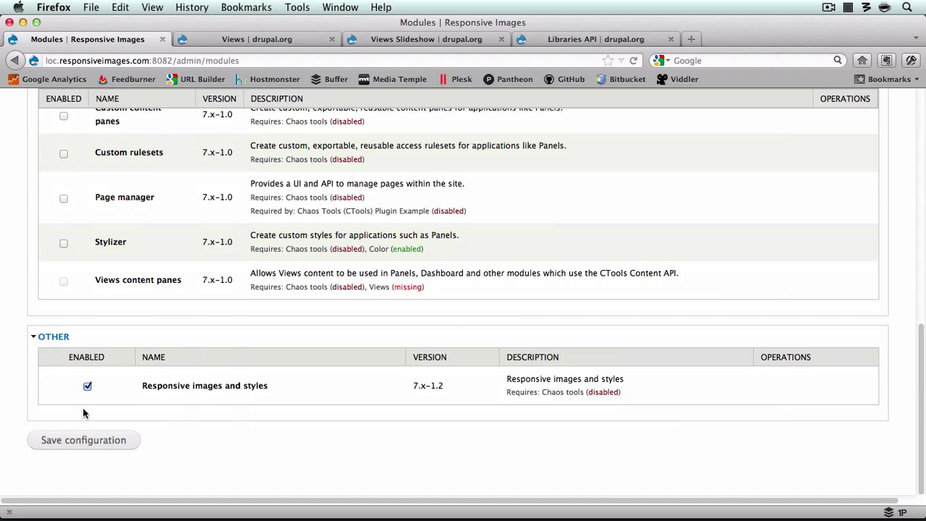
click(84, 440)
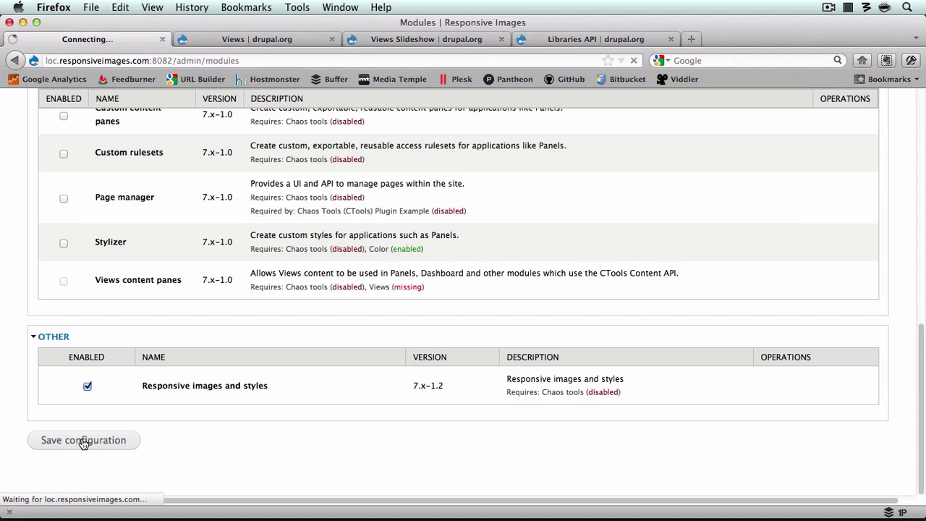
click(84, 440)
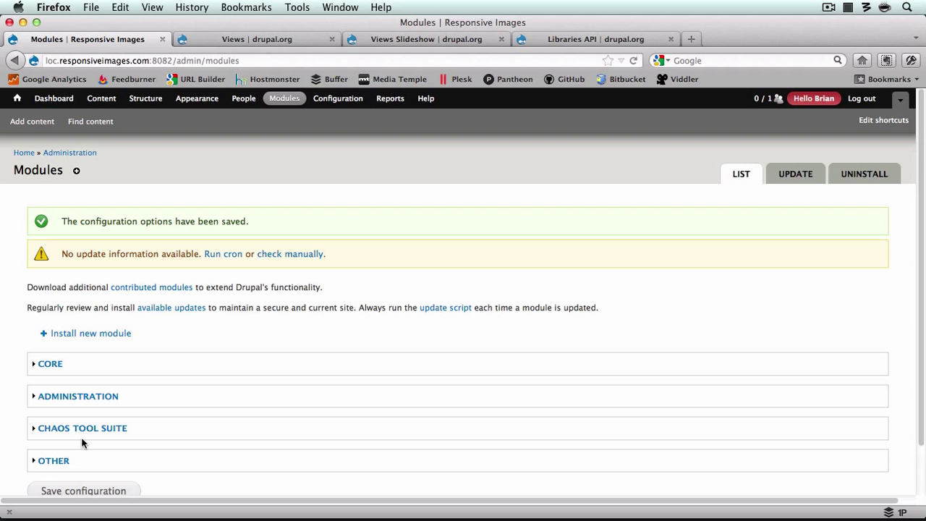
click(145, 98)
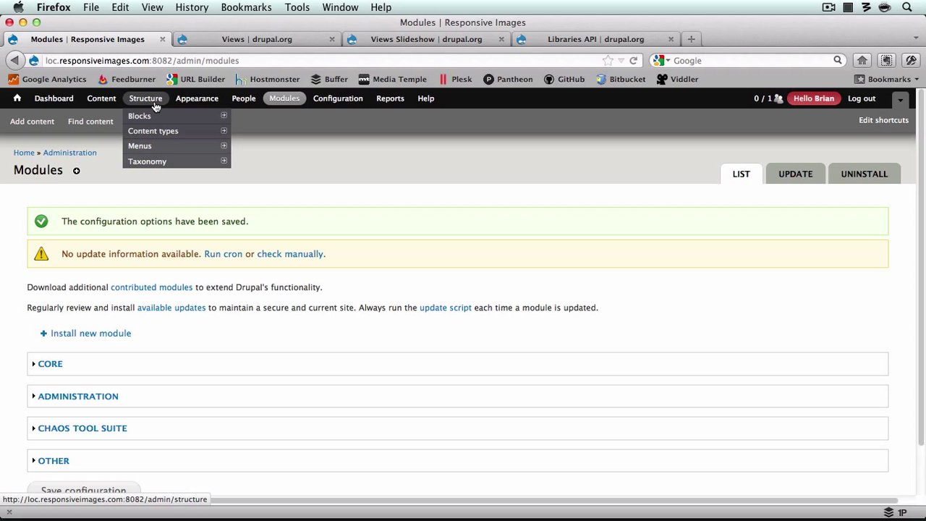
Step: Create content type 'Featured Content' with an image-upload description and save it to add fields
click(153, 130)
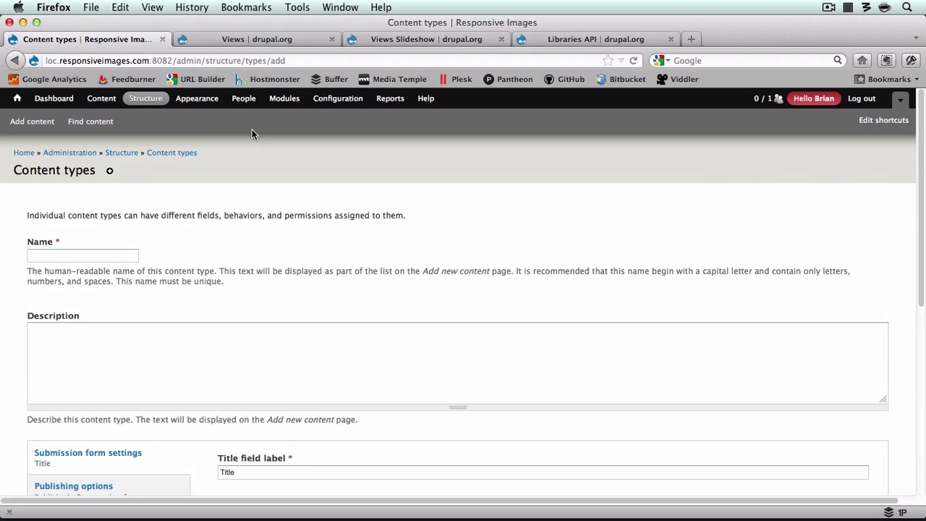
click(83, 255)
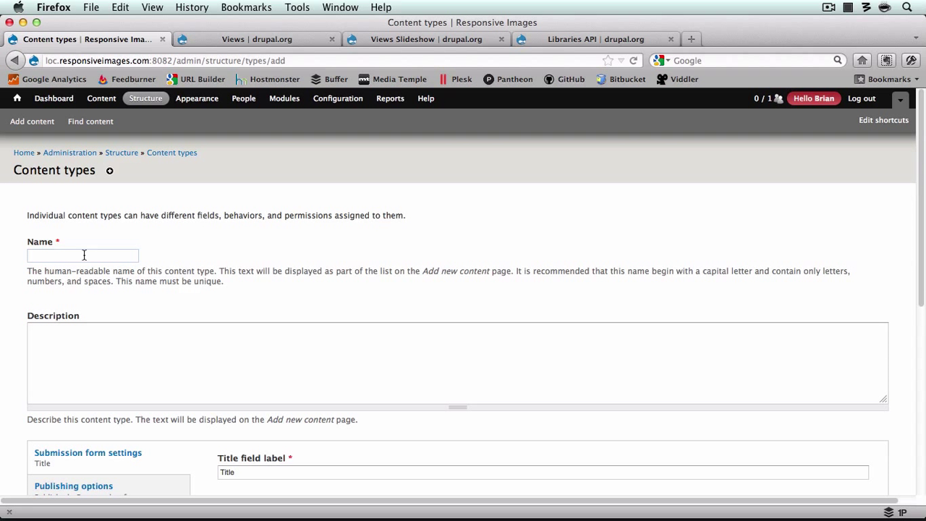
text(Featured Content)
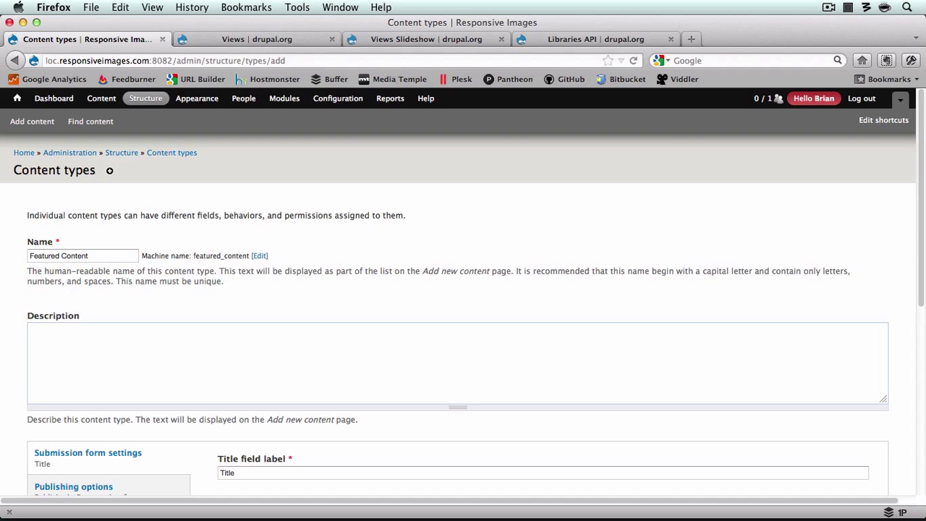
text(Upload an image to be included anywhere featured content is displayed.)
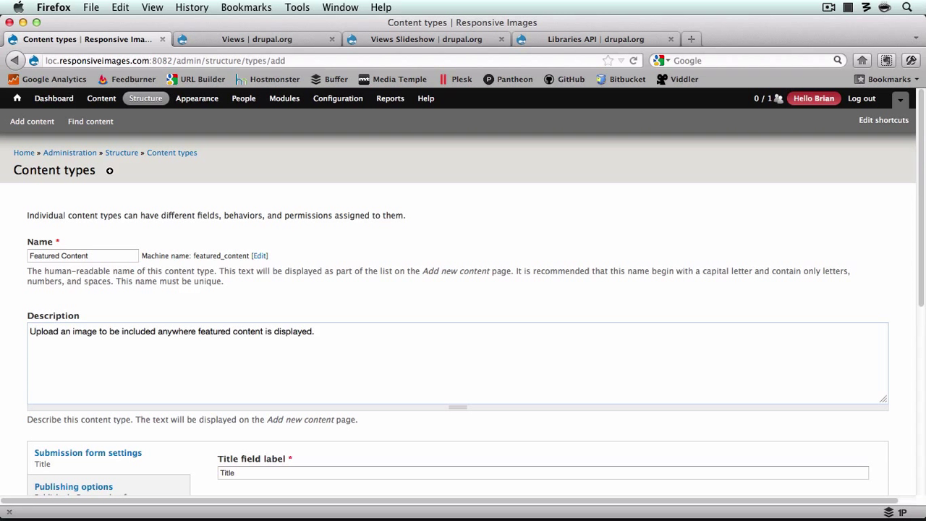
scroll(down, 3)
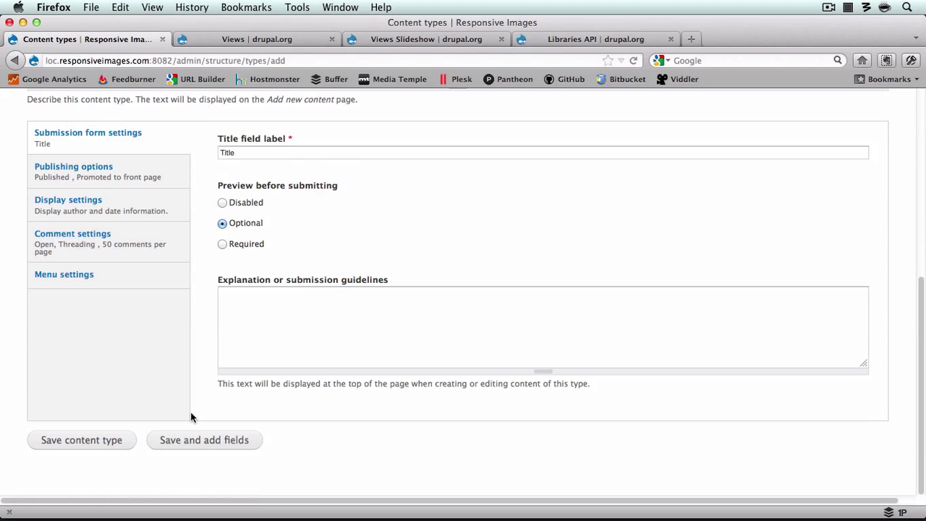
click(204, 440)
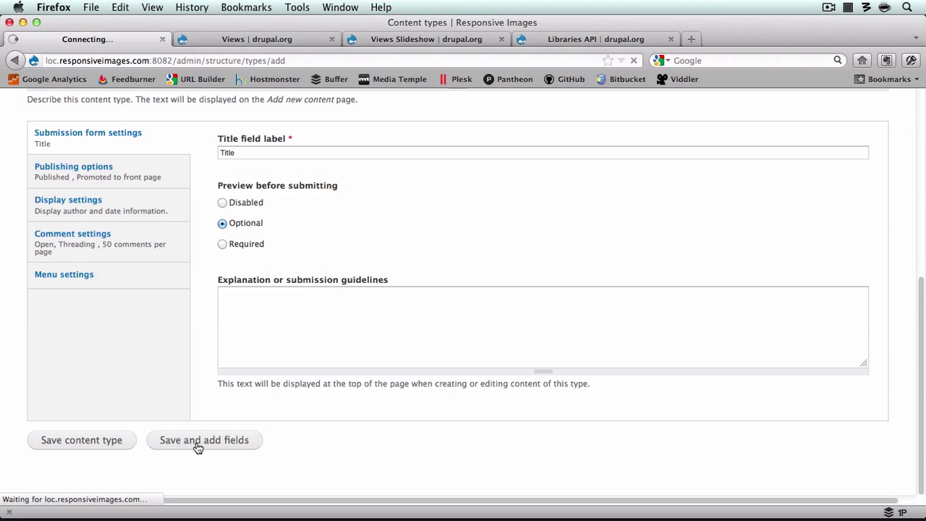
click(204, 440)
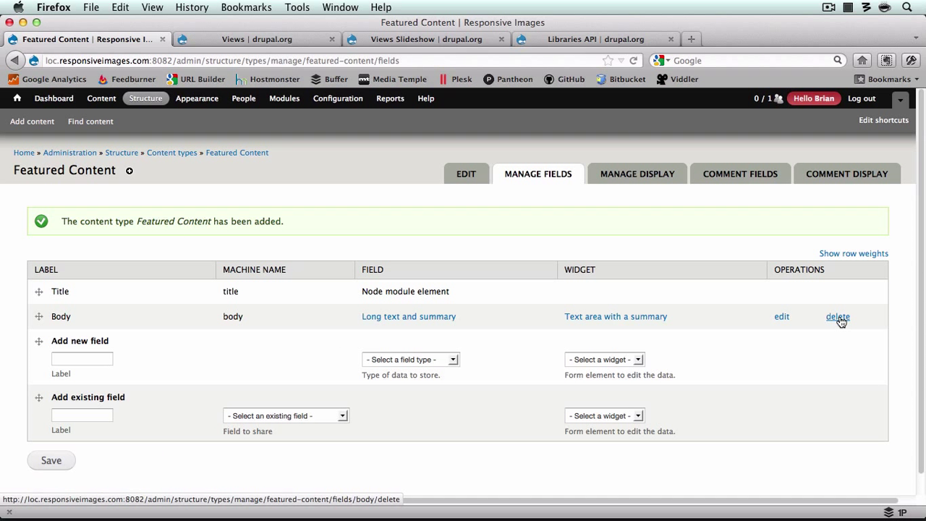
Step: Delete the Body field, then add a 'Featured Image' field of type Image and save it
click(838, 315)
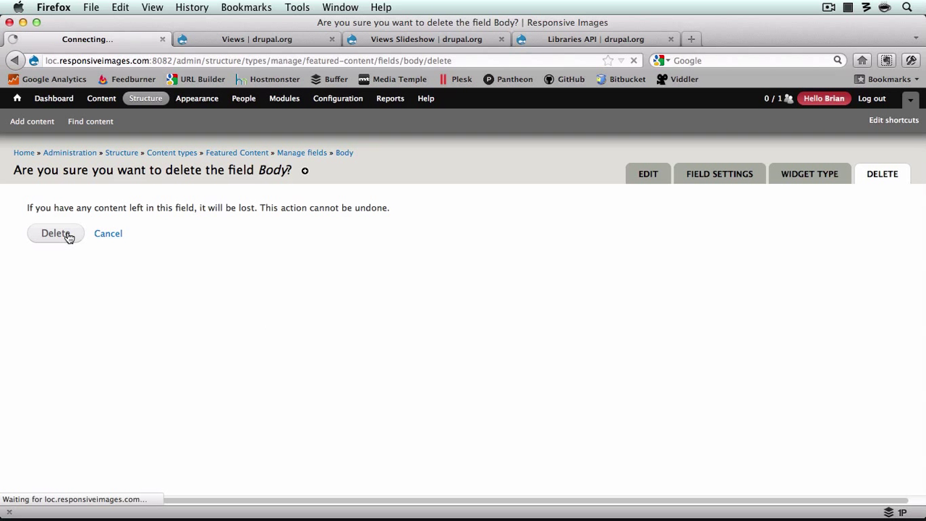
click(55, 233)
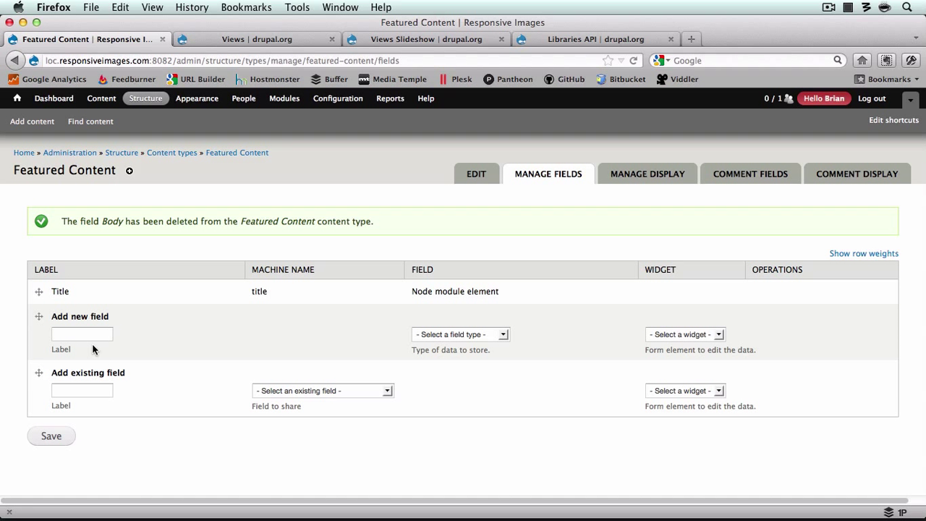
text(F)
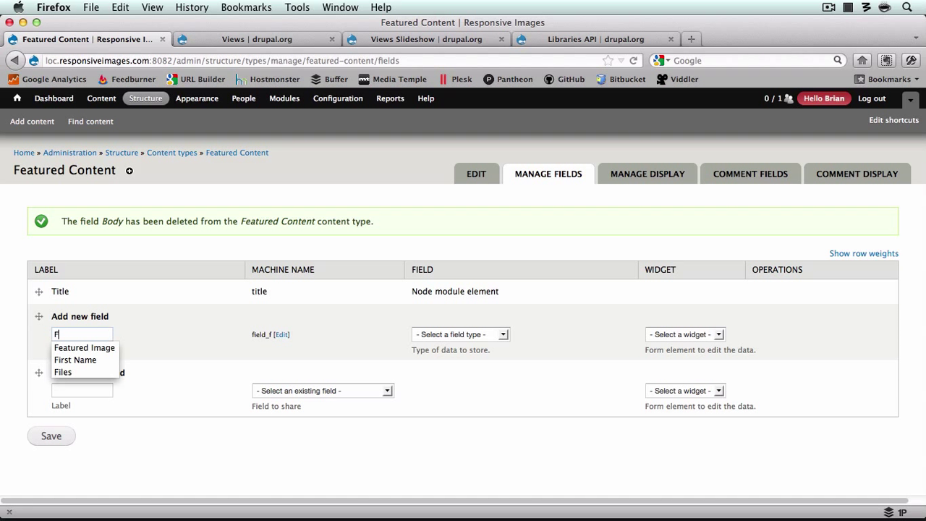
text(ea)
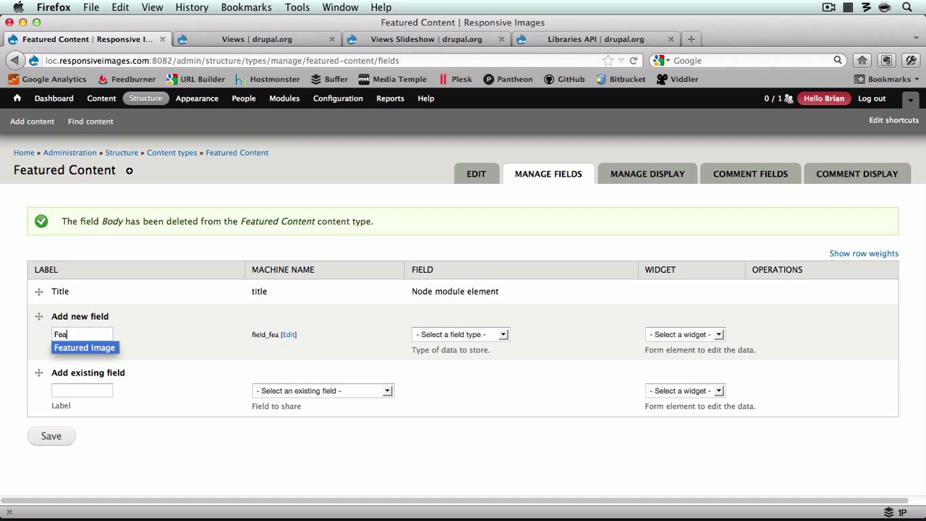
click(484, 334)
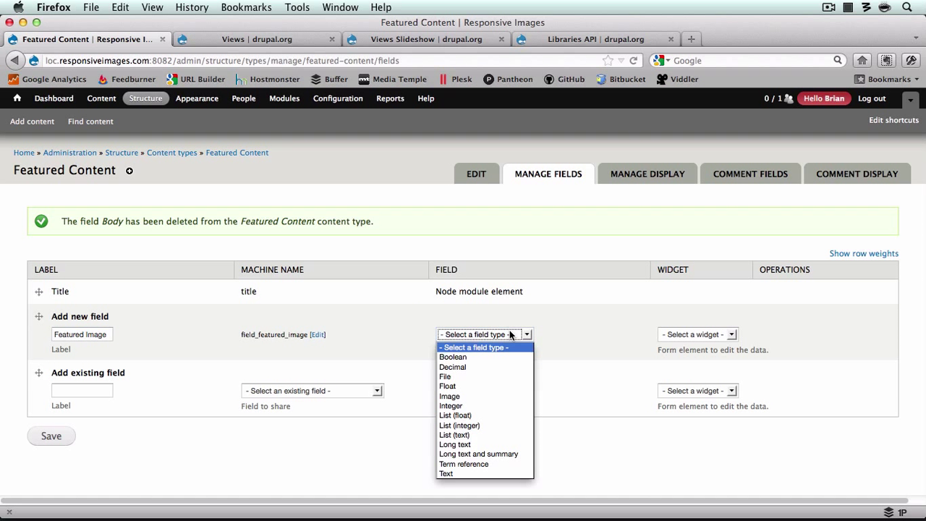
click(449, 396)
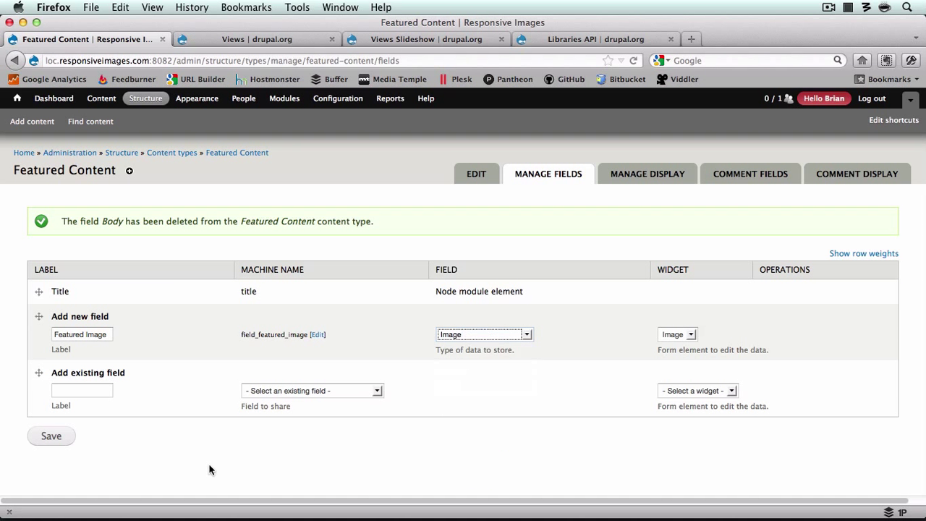
click(317, 334)
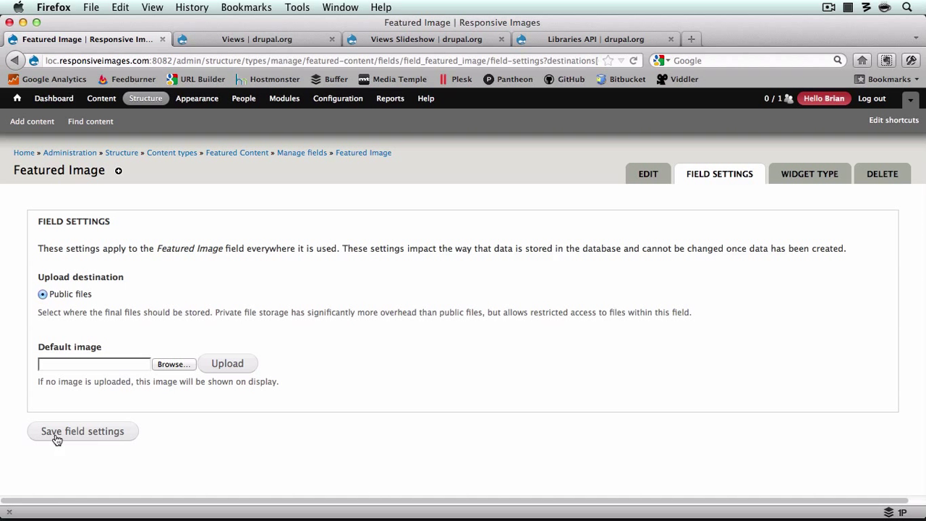
Step: Keep default storage, mark Featured Image required, set file directory 'featured/im', and save settings
click(81, 431)
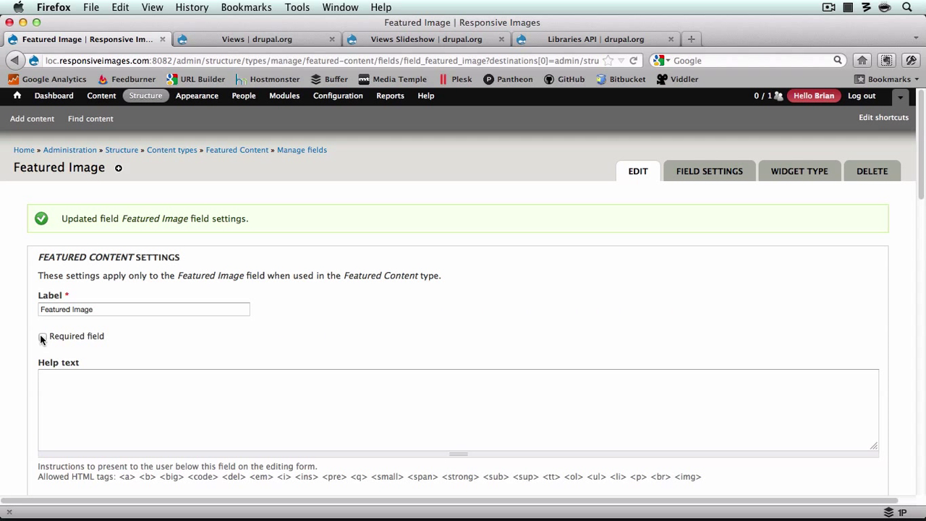
click(44, 329)
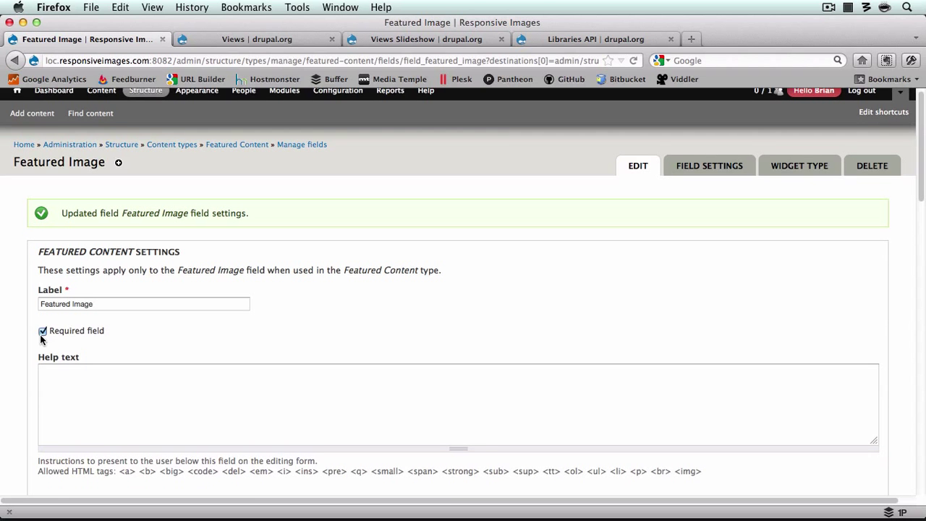
scroll(down, 3)
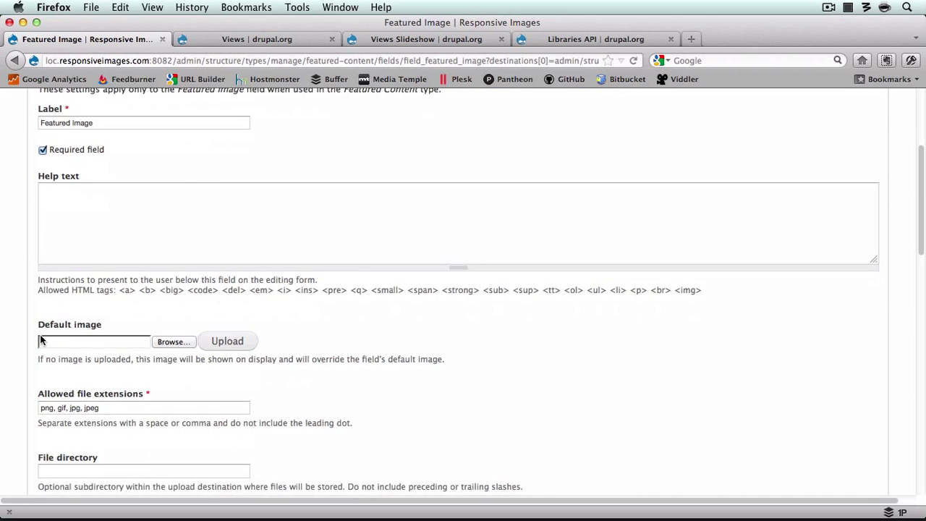
scroll(down, 3)
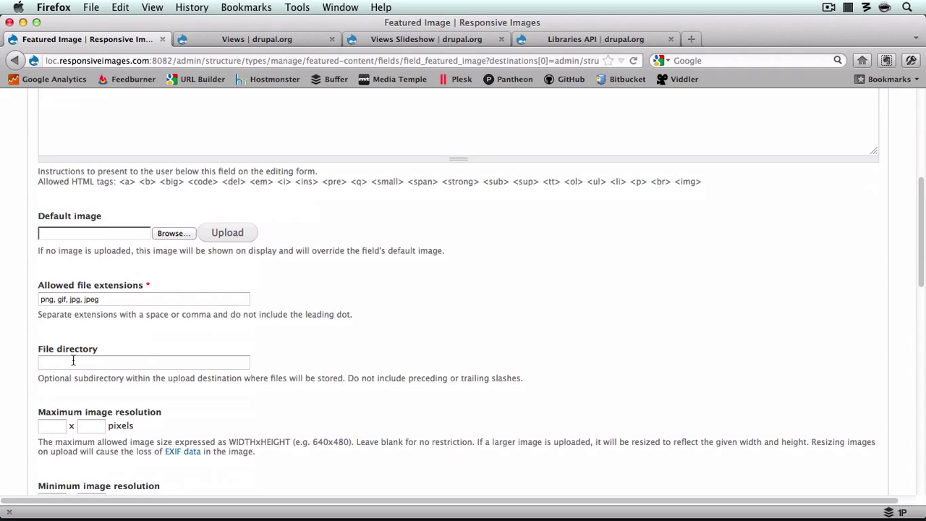
click(143, 362)
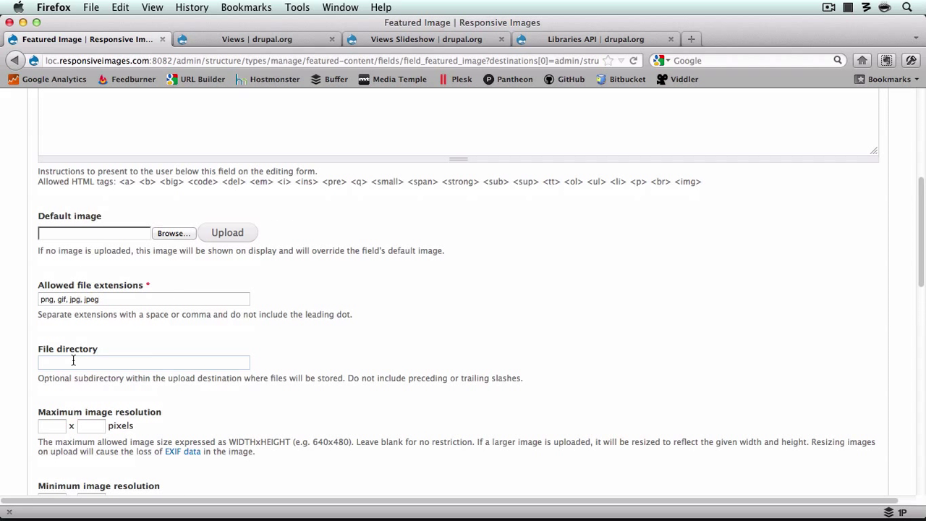
text(featured/im)
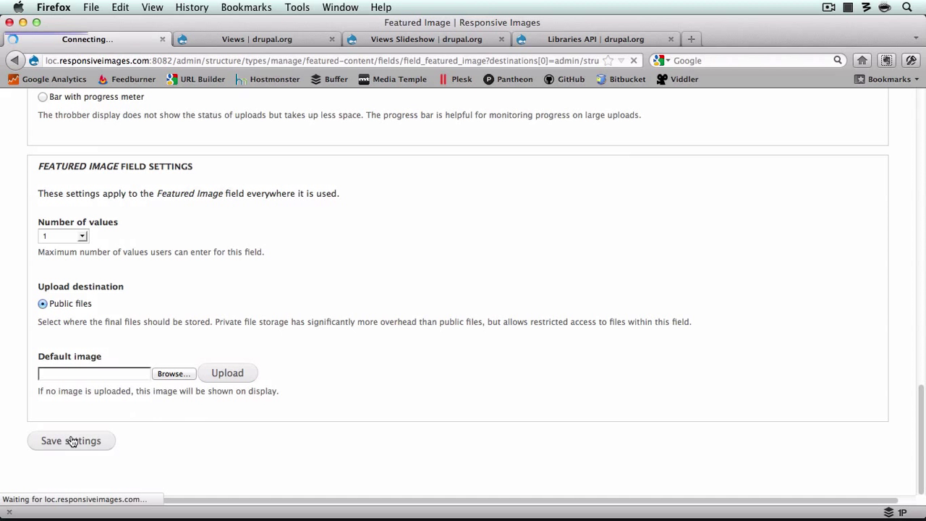
click(70, 440)
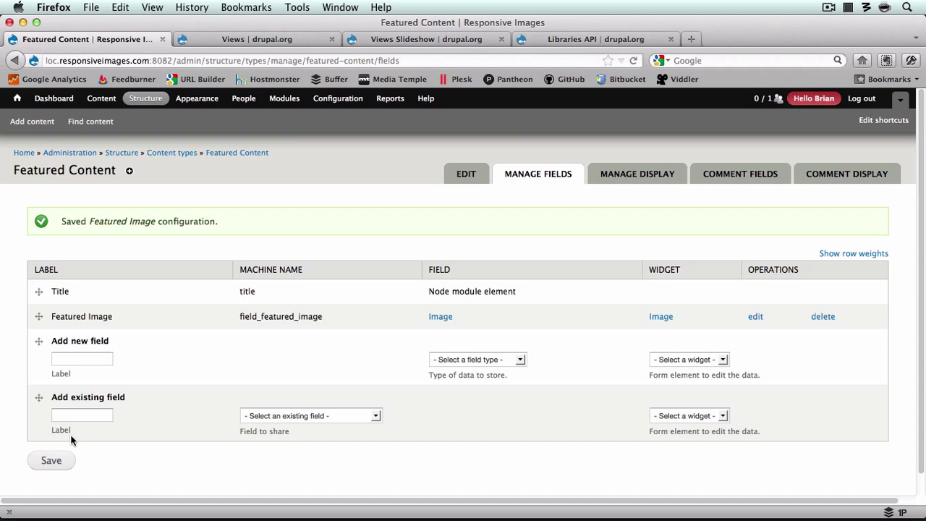